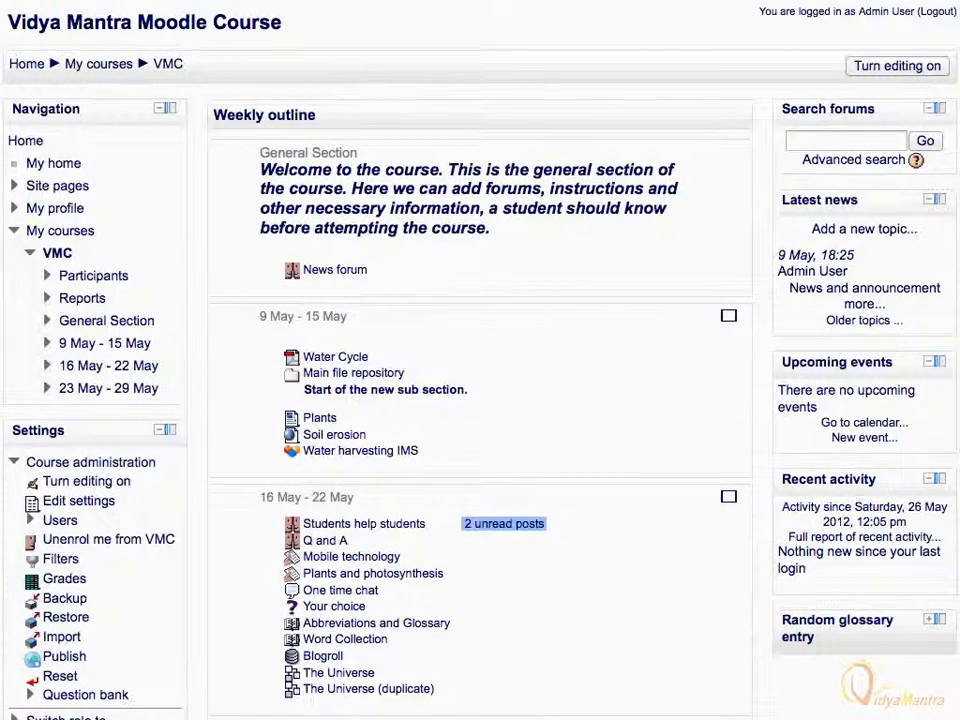
Step: Open the 'Proposal for project' workshop and request switching it into the Submission phase
scroll(down, 3)
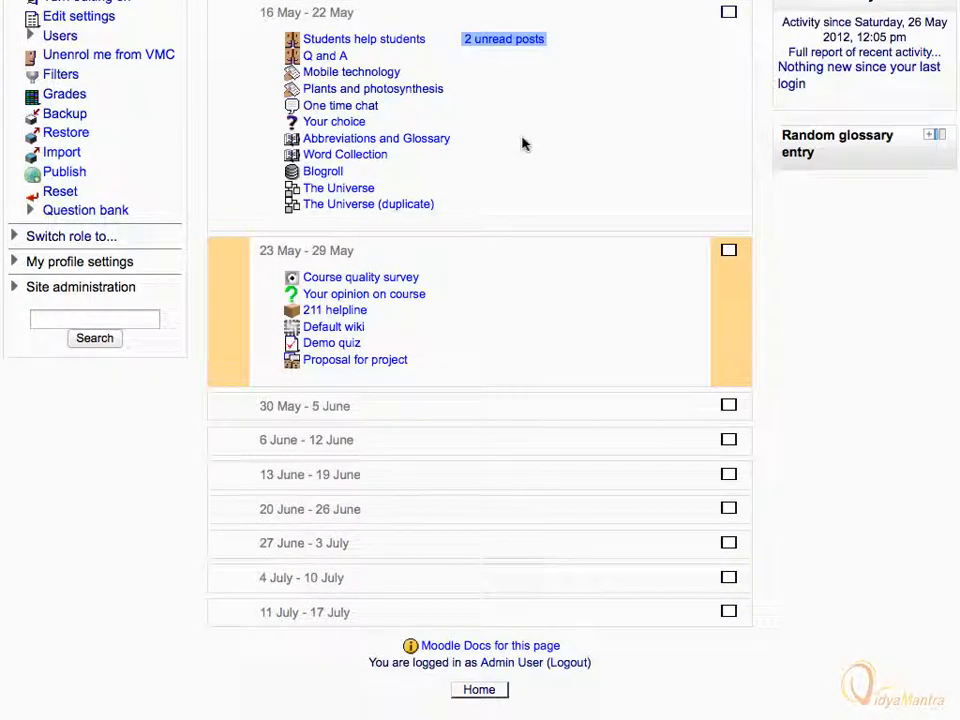
mouse_move(336, 366)
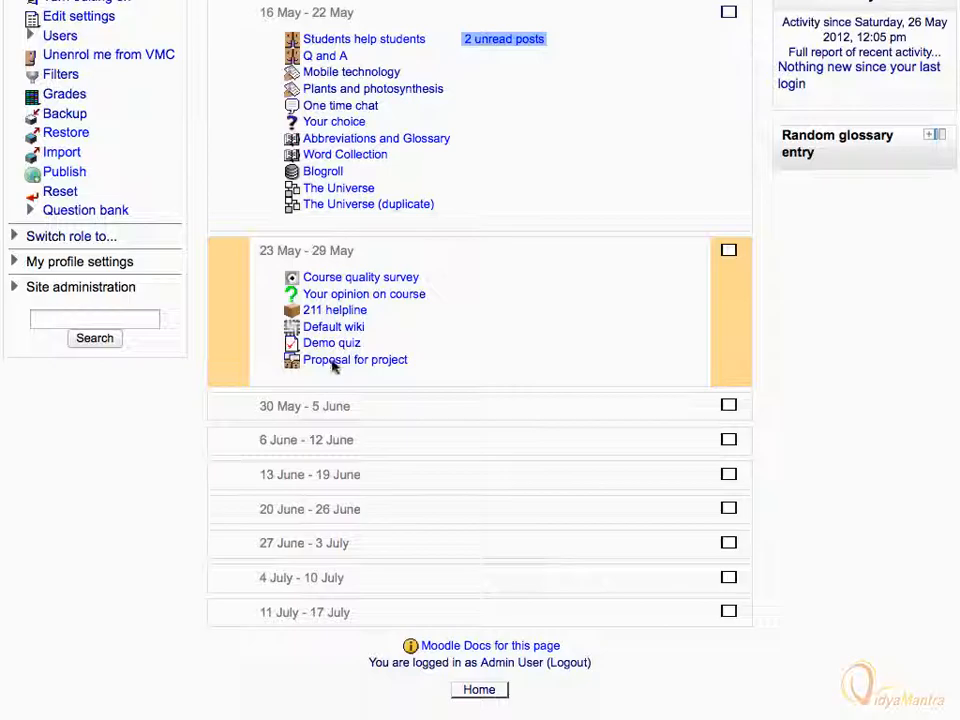
click(354, 360)
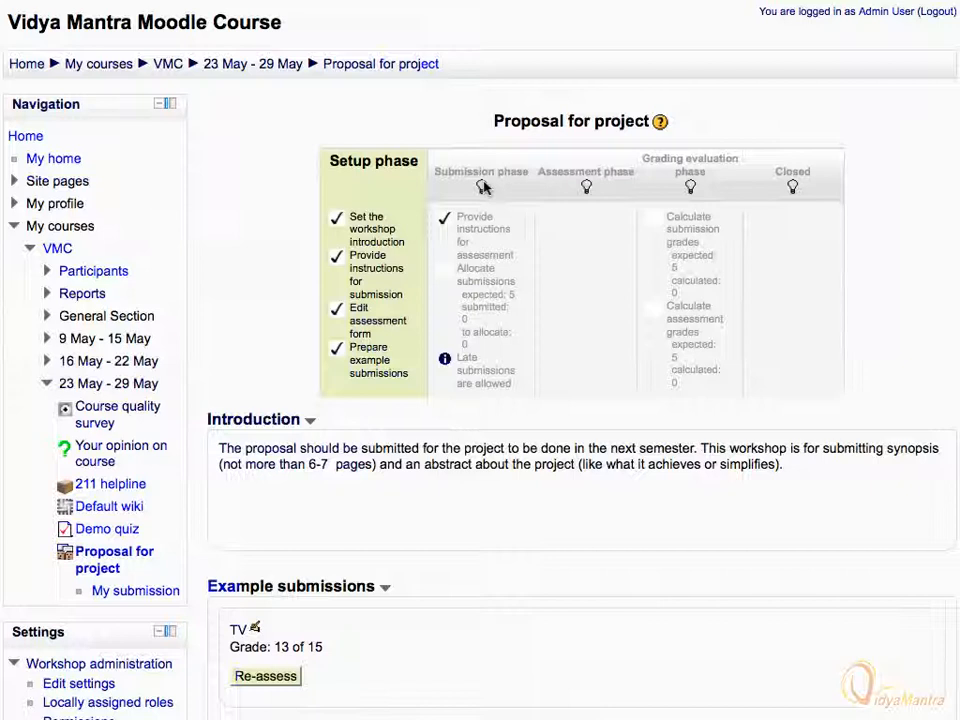
click(482, 186)
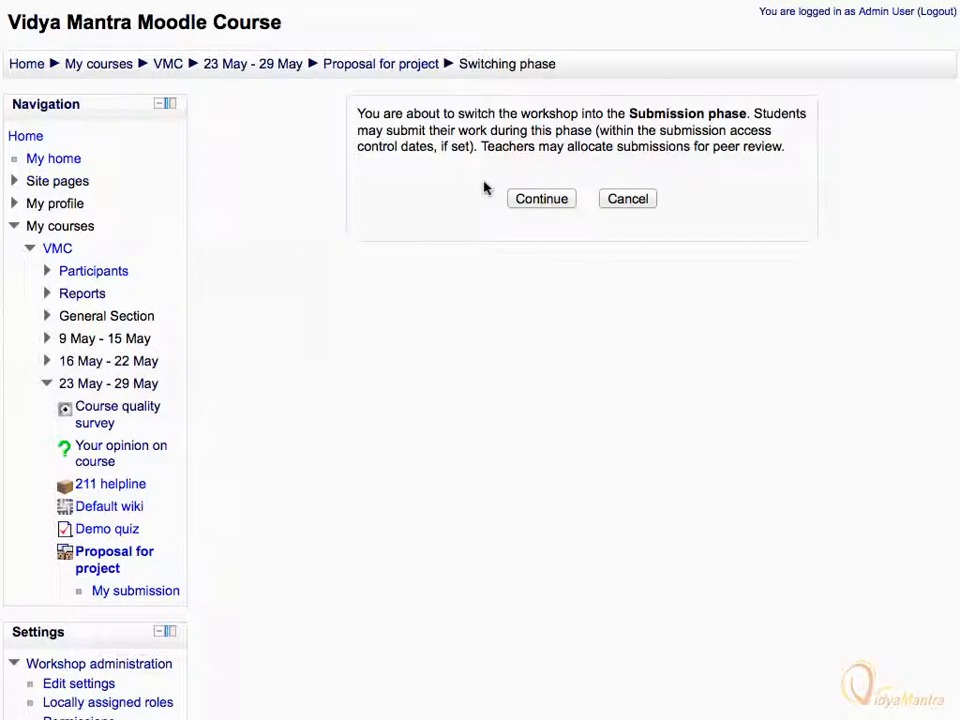
click(540, 198)
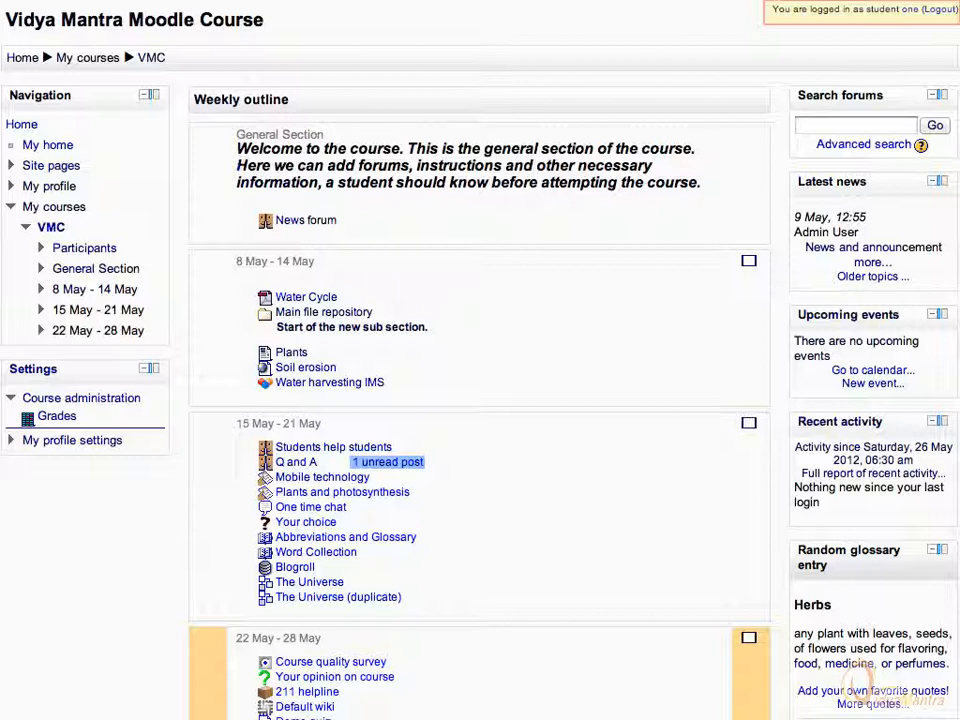
Step: As the student, open the 'Proposal for project' workshop from the course page
scroll(down, 3)
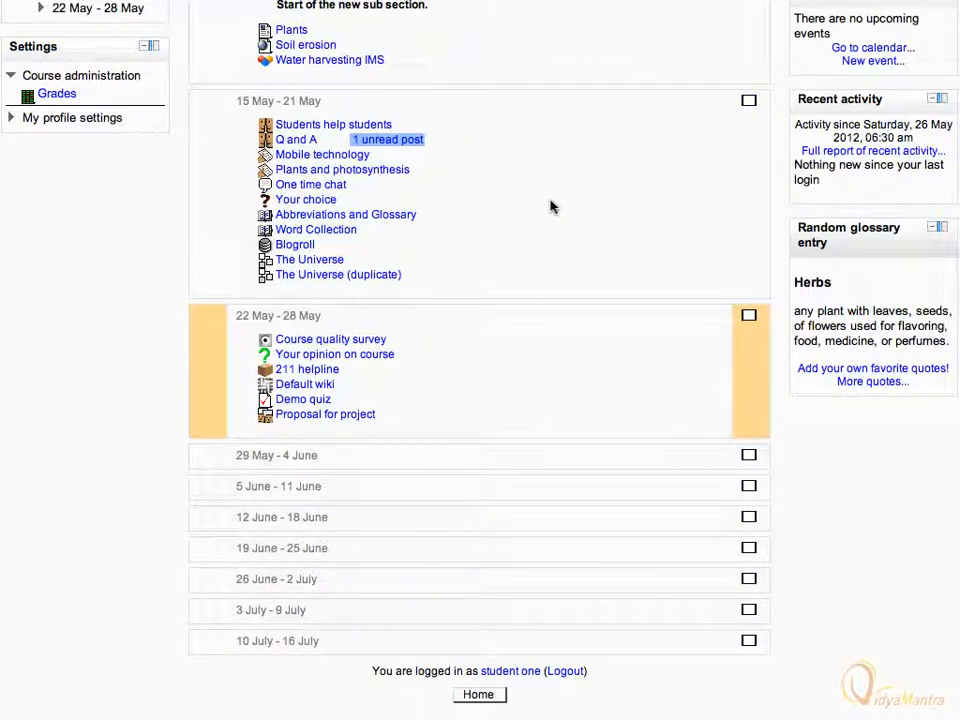
scroll(down, 3)
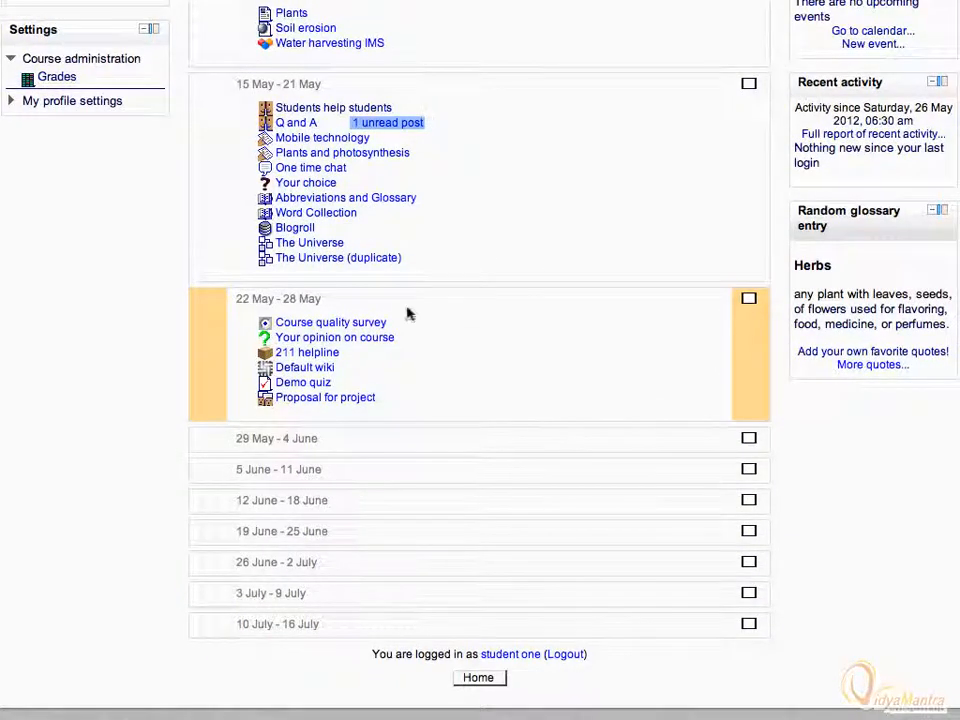
click(324, 396)
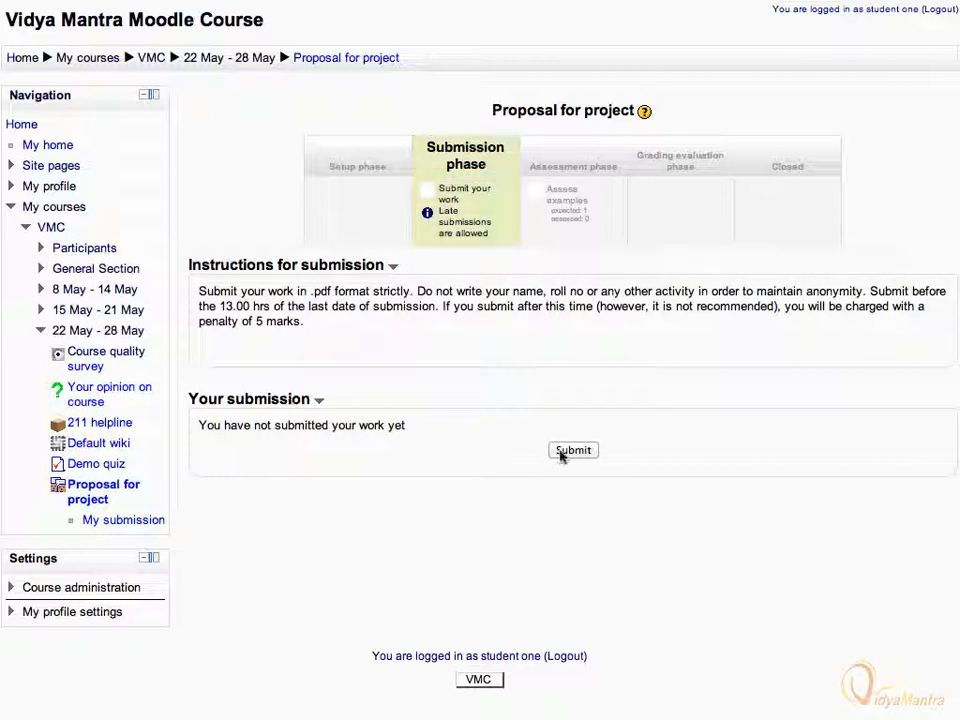
Step: Start the first student's submission with the title beginning 'Measure t'
click(572, 450)
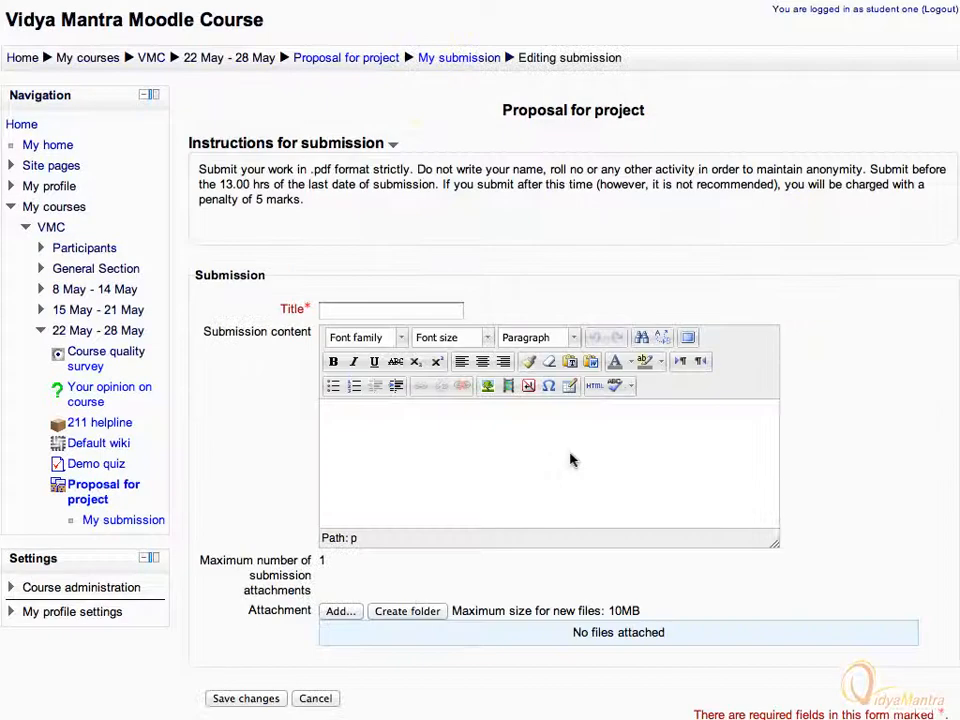
text(Measure t)
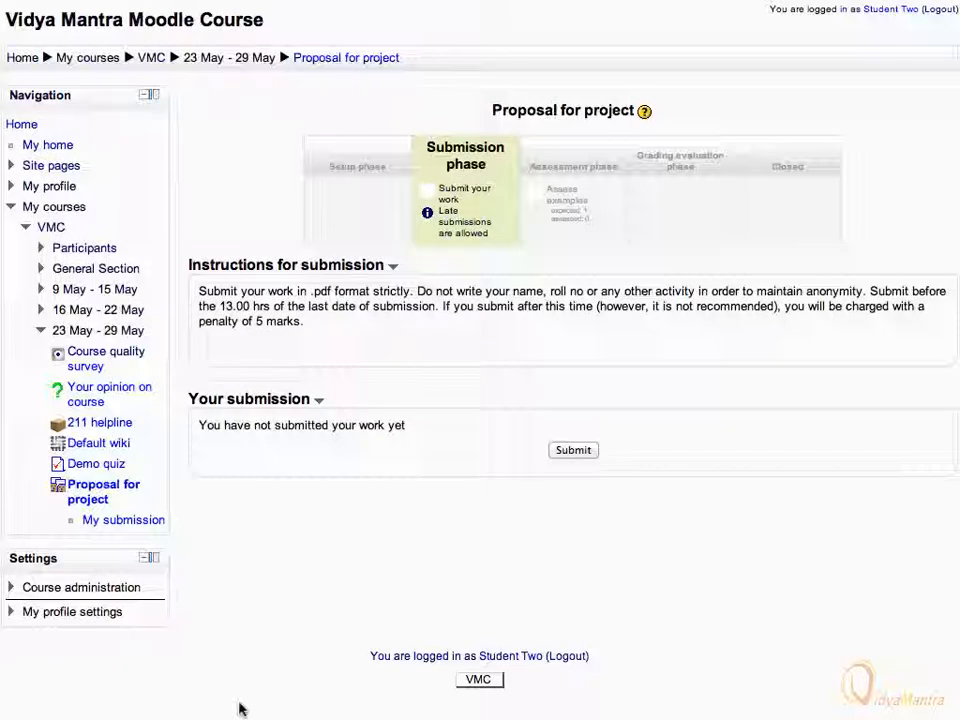
mouse_move(486, 522)
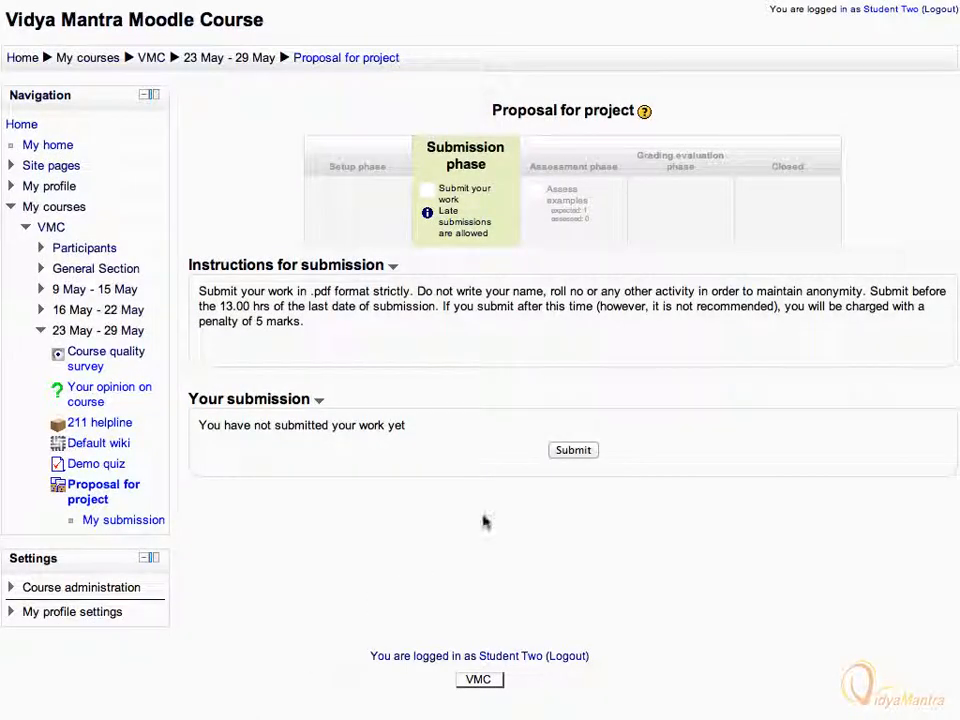
Step: Start the second student's submission titled 'Separat... mixtures with static electr'
click(572, 450)
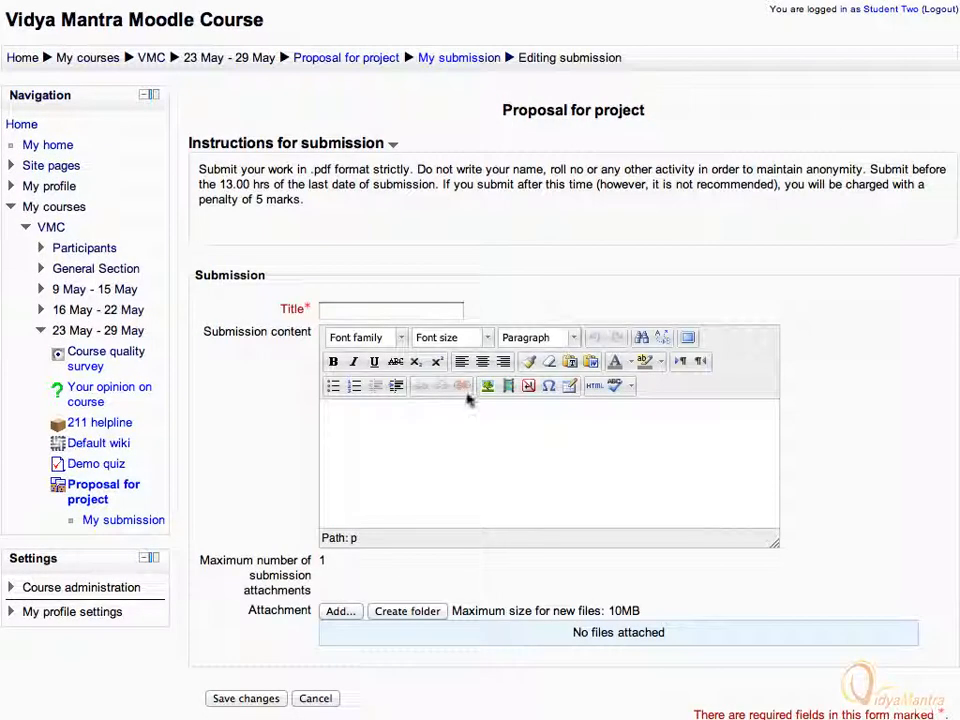
text(Separat)
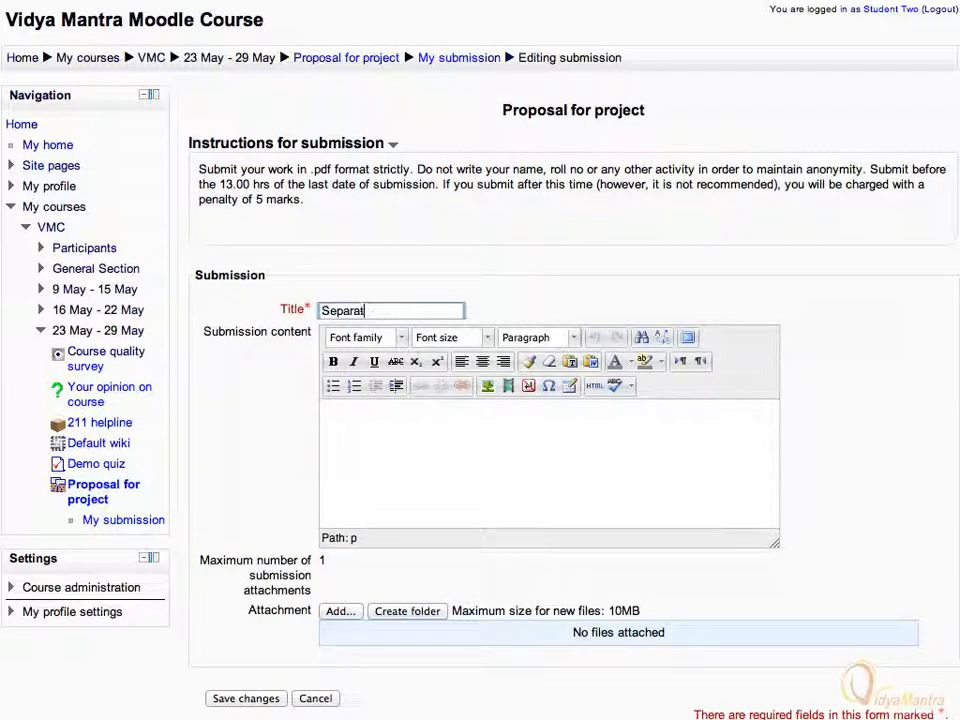
text(mixtures with static electr)
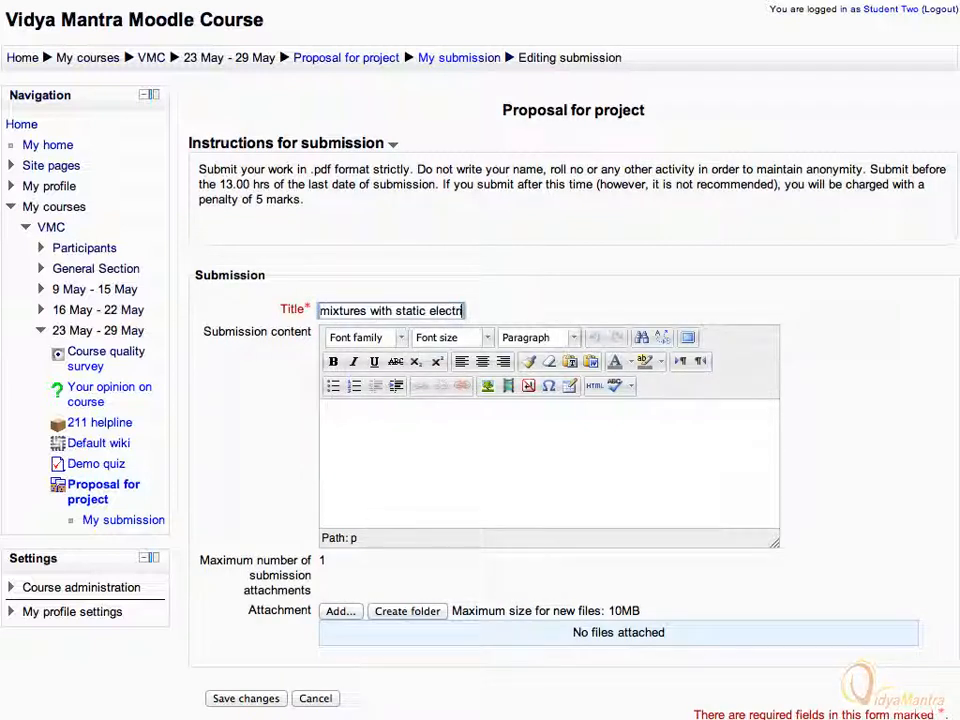